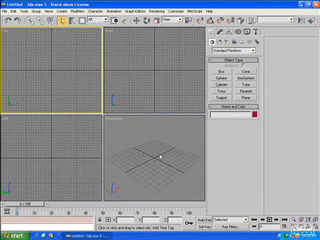
Step: Bring up the Save As dialog from the File menu to save the skybox scene
left_click(50, 150)
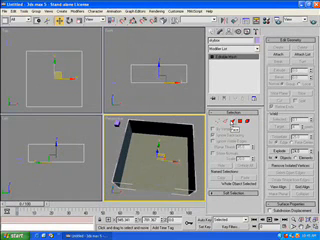
left_click(244, 56)
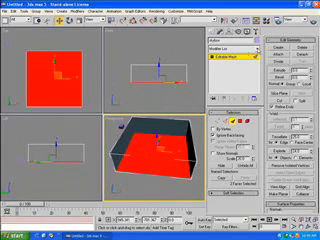
left_click(240, 48)
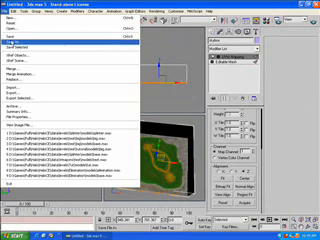
left_click(28, 42)
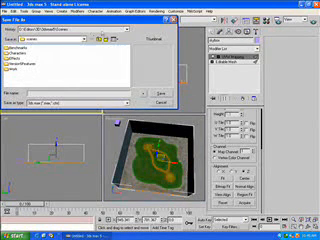